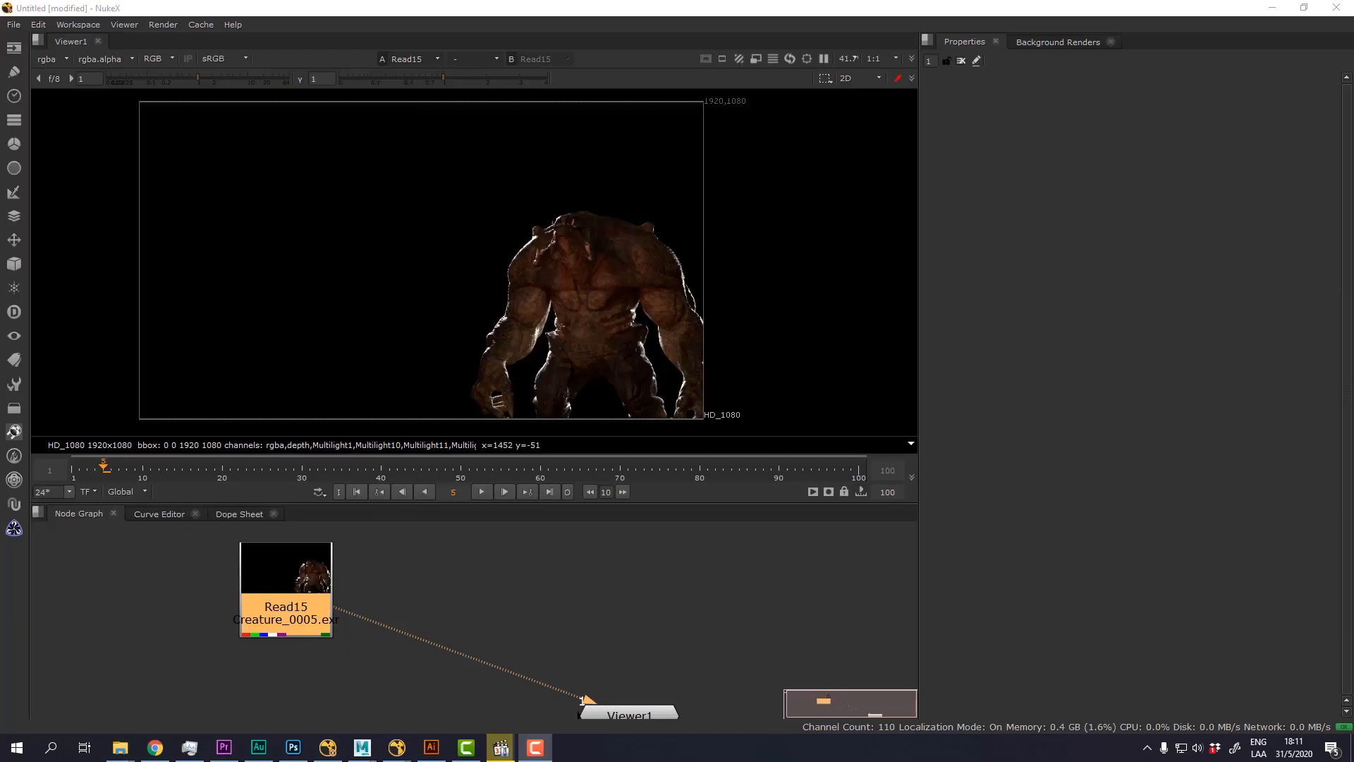
pyautogui.moveTo(530, 624)
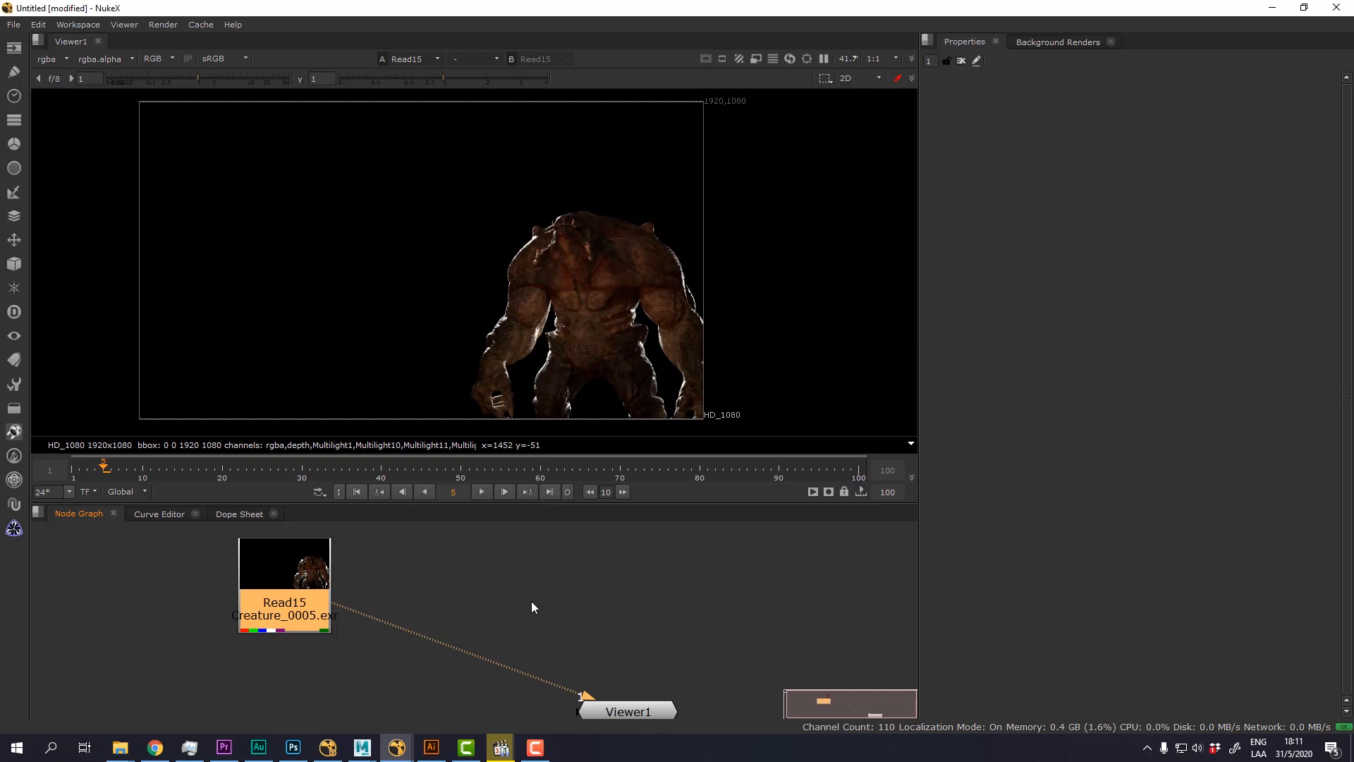
# Add a VectorBlur after the creature Read using motionvector uv channels and the Arnold preset.
pyautogui.click(531, 607)
pyautogui.write('v')
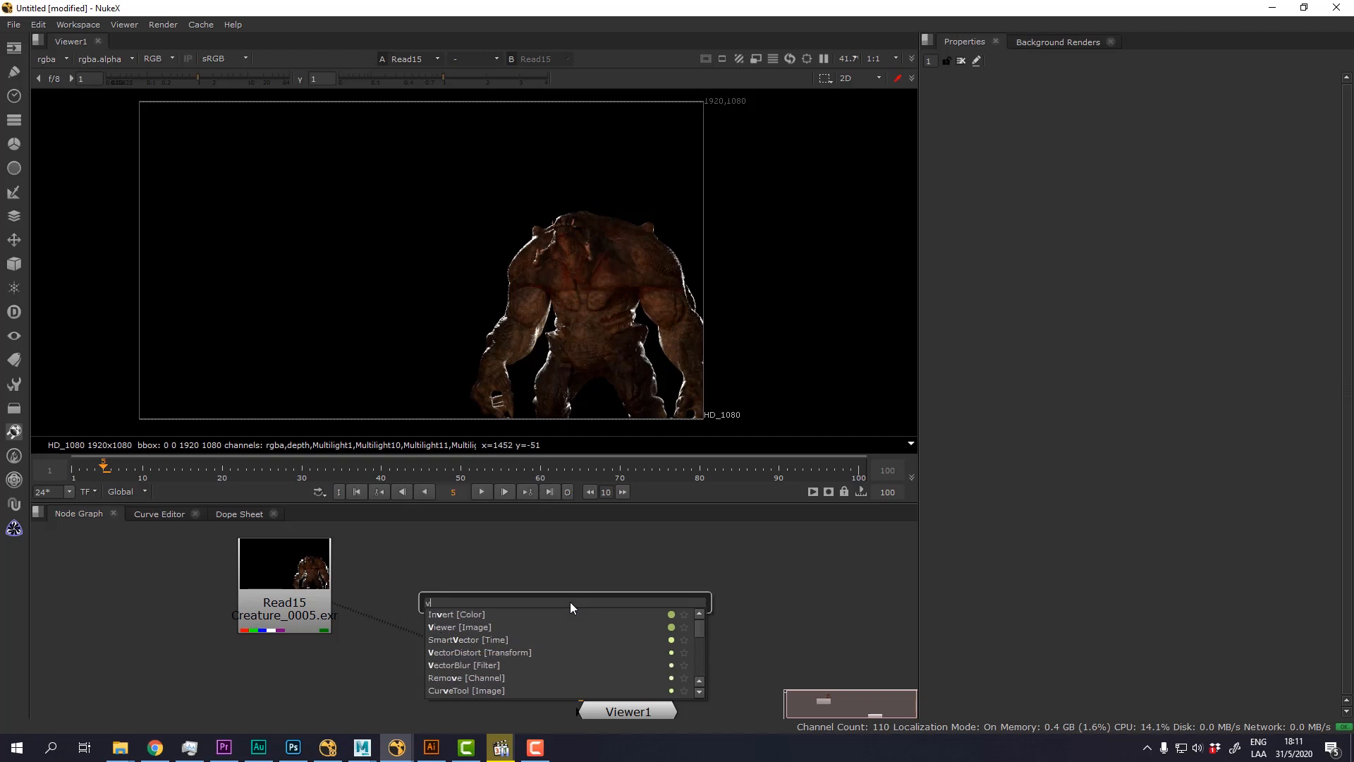
pyautogui.click(463, 665)
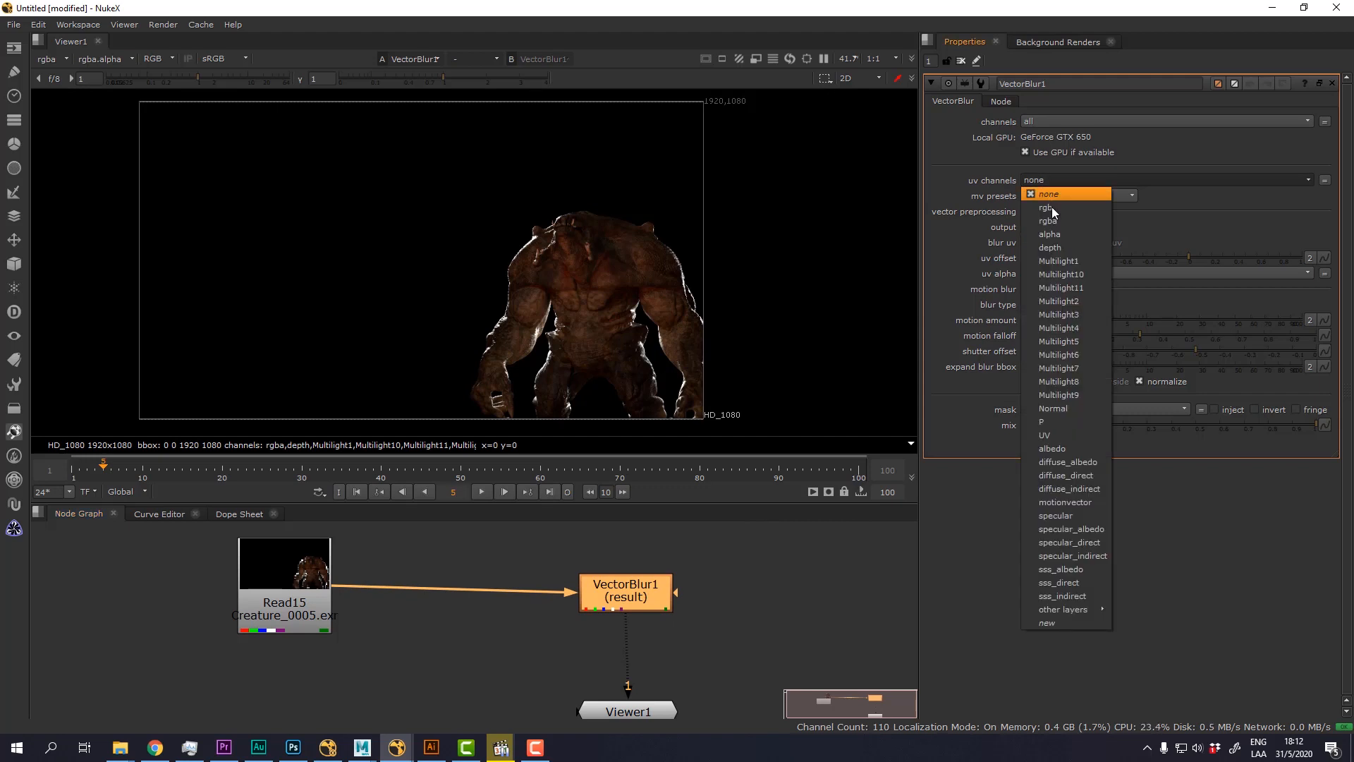
pyautogui.click(1066, 502)
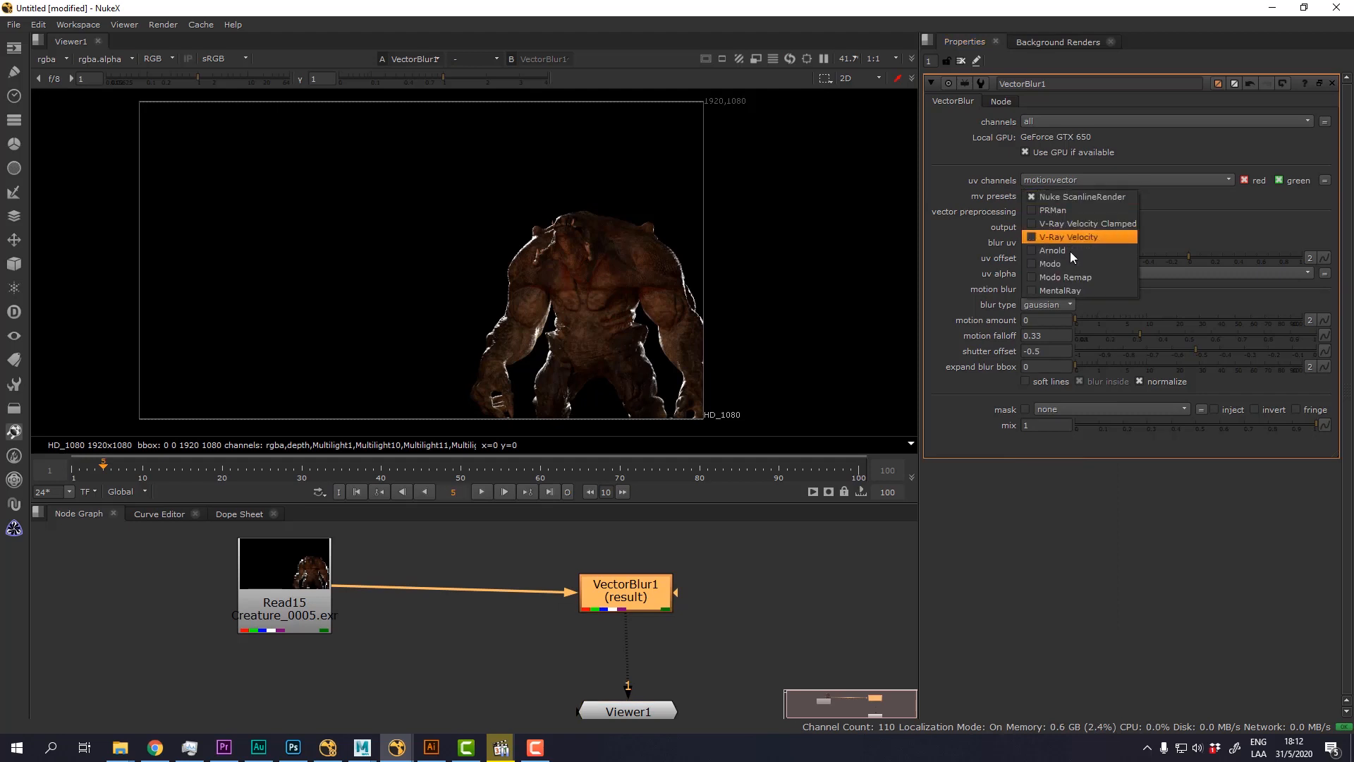
pyautogui.moveTo(1070, 249)
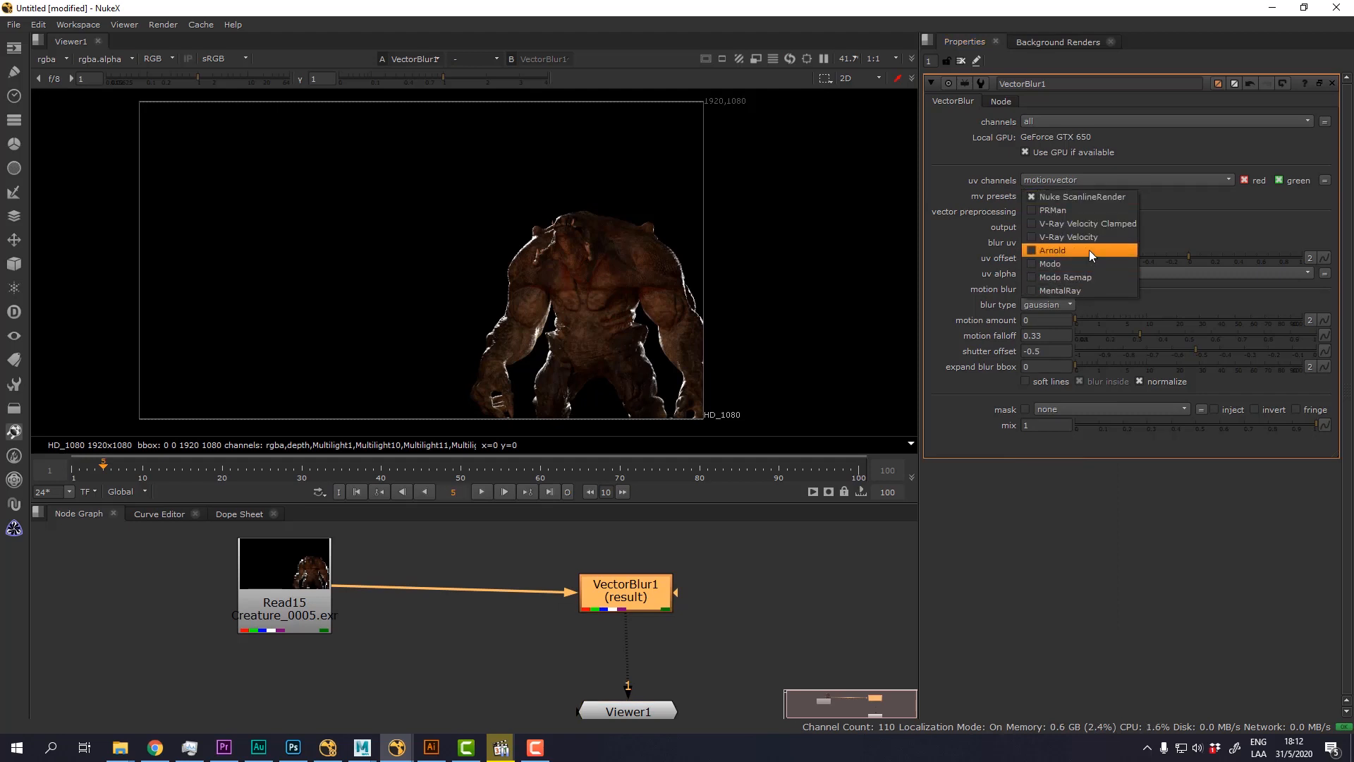
pyautogui.click(1051, 250)
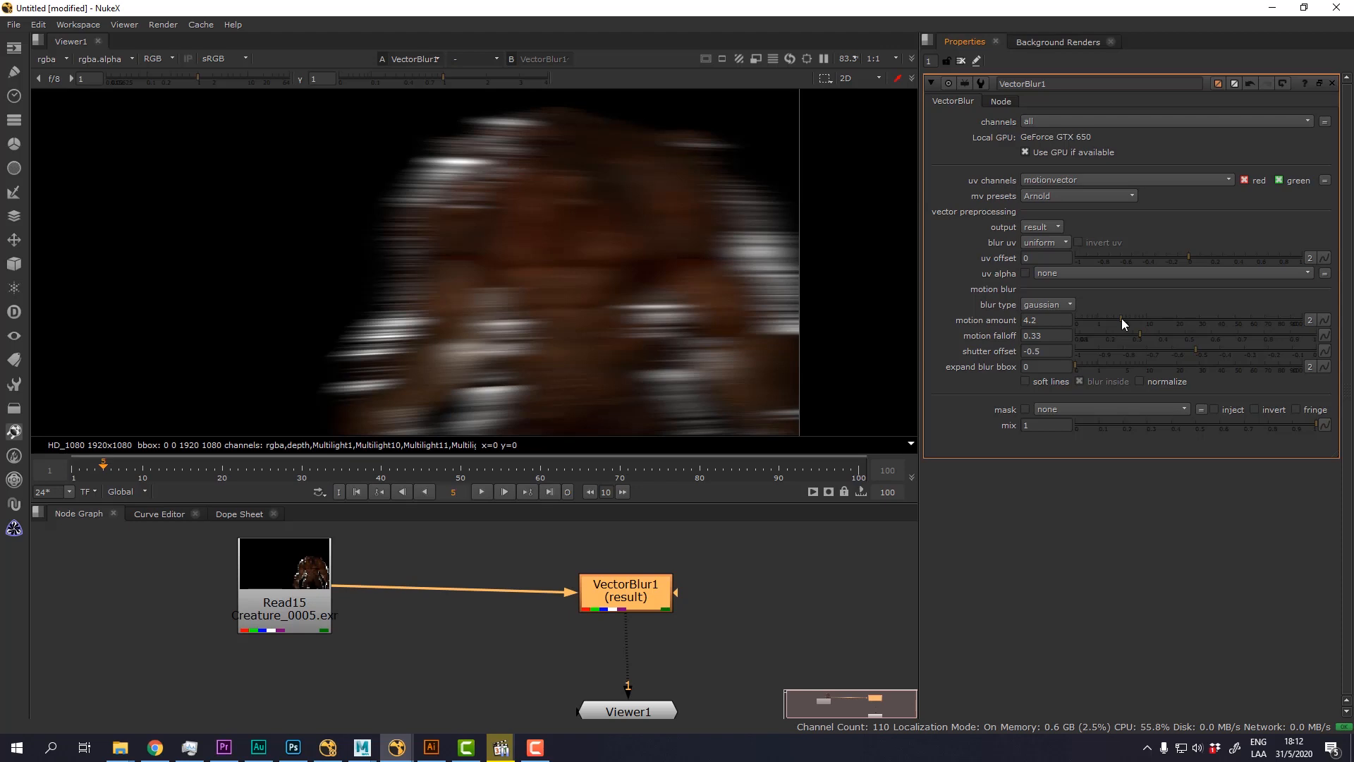
# Set the VectorBlur motion amount to 2.
pyautogui.tripleClick(1045, 319)
pyautogui.write('2')
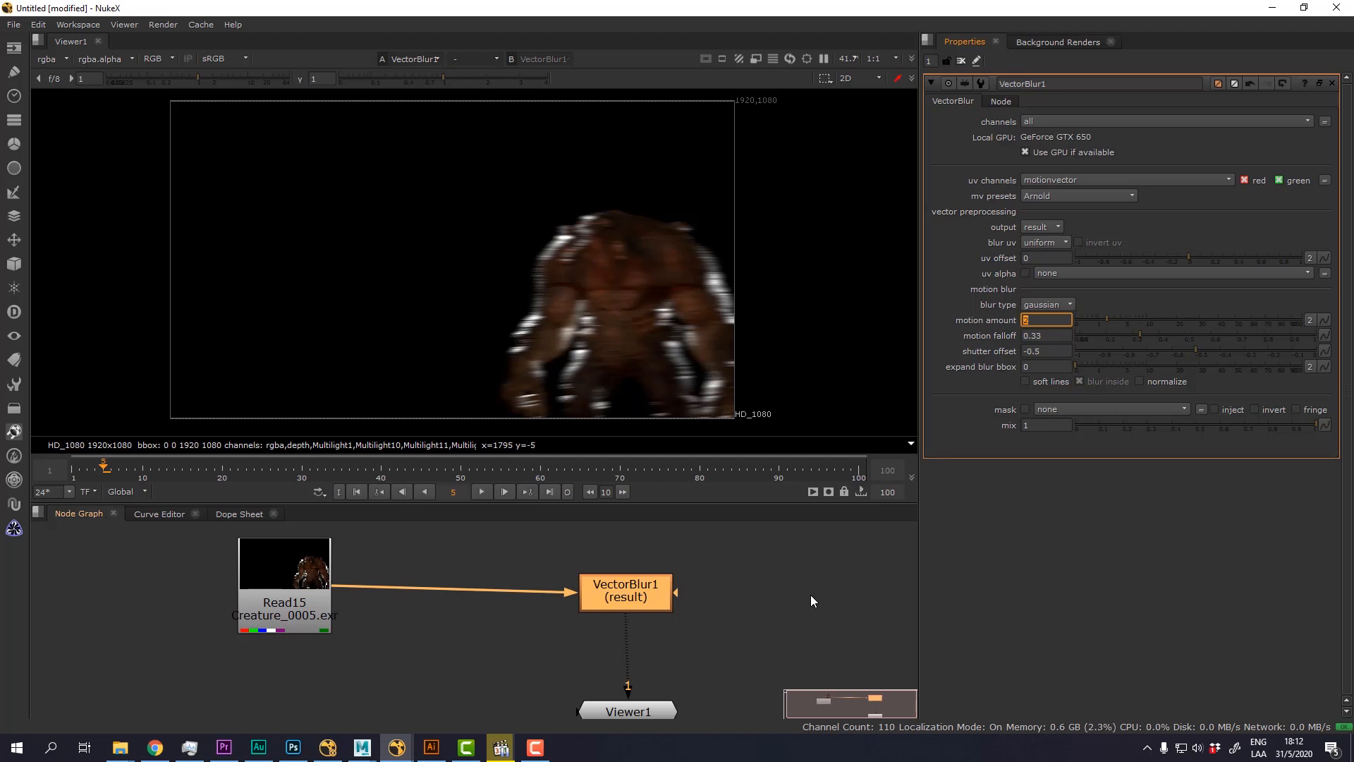
pyautogui.moveTo(568, 630)
pyautogui.write('shuffl')
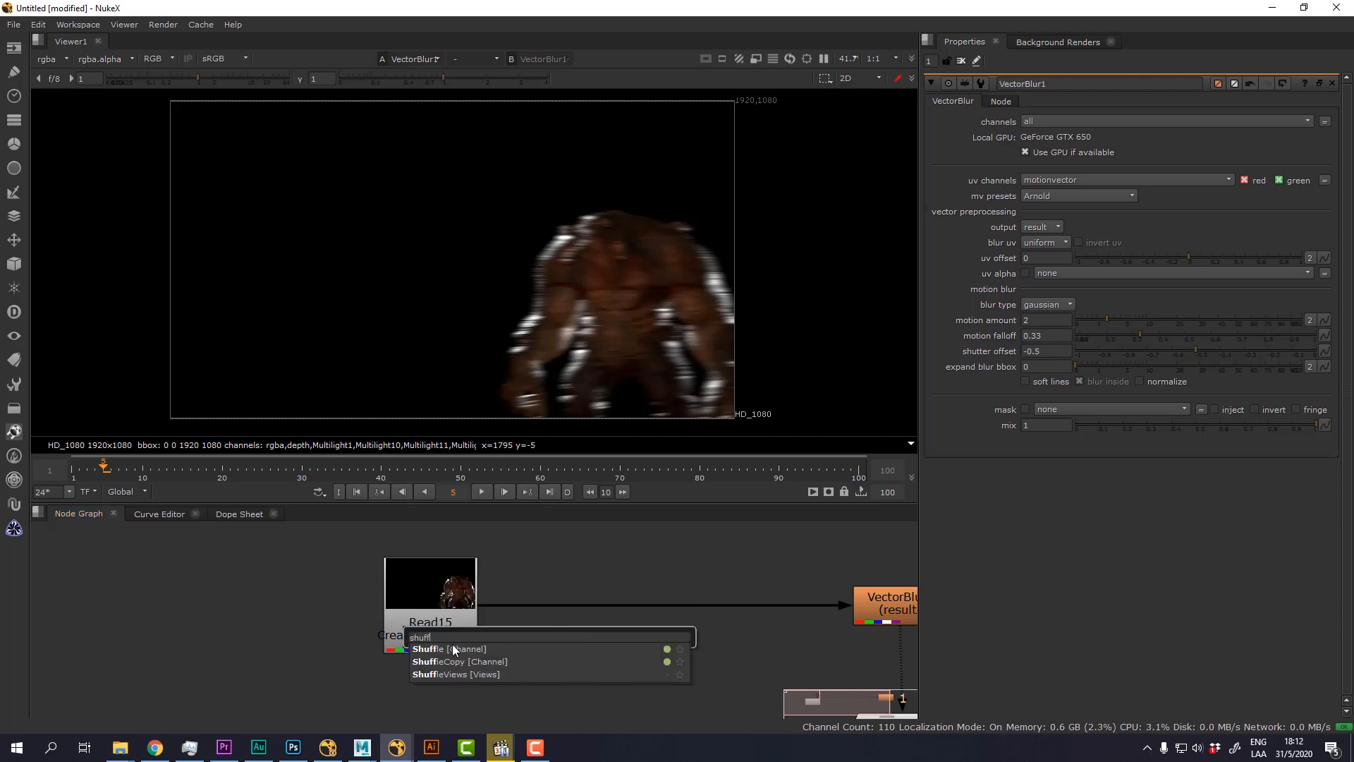
# Insert a Shuffle before VectorBlur taking motionvector as input and start a new output layer.
pyautogui.click(449, 649)
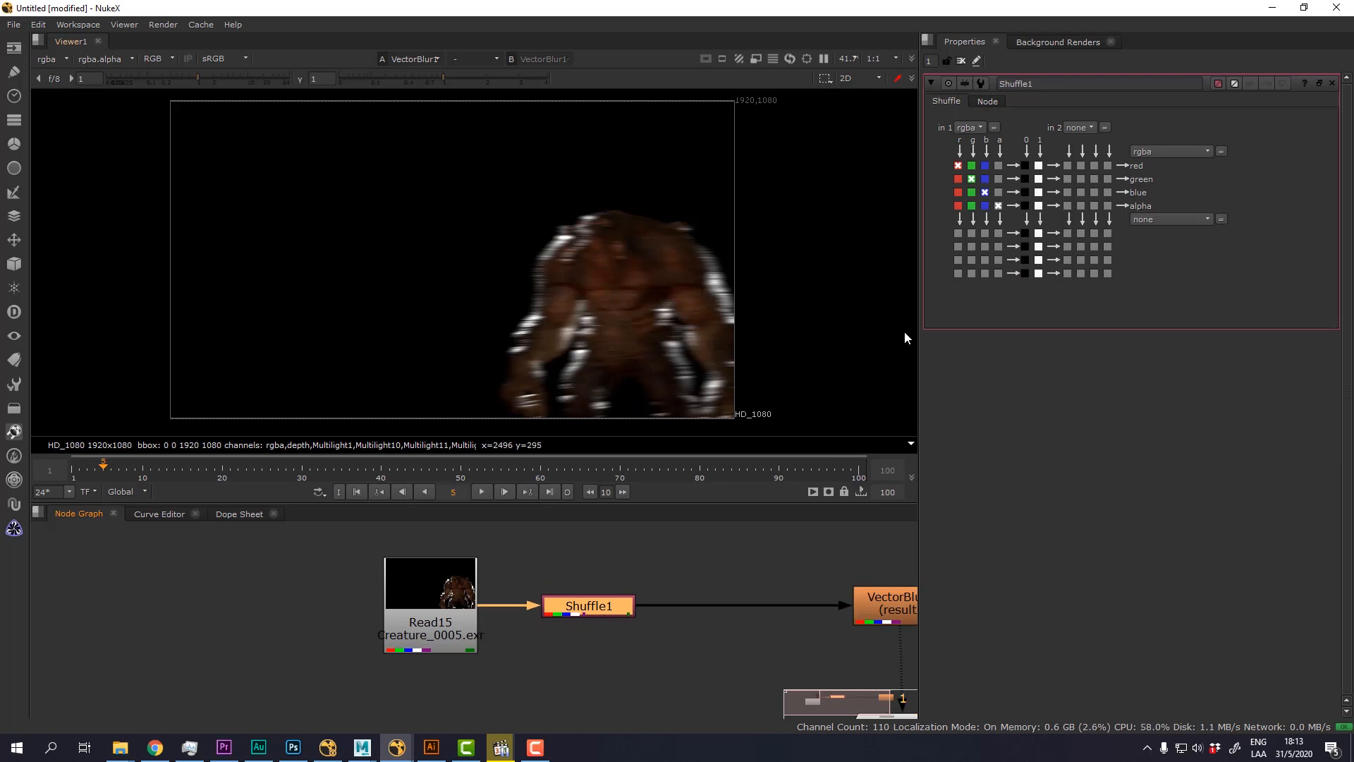
pyautogui.click(588, 605)
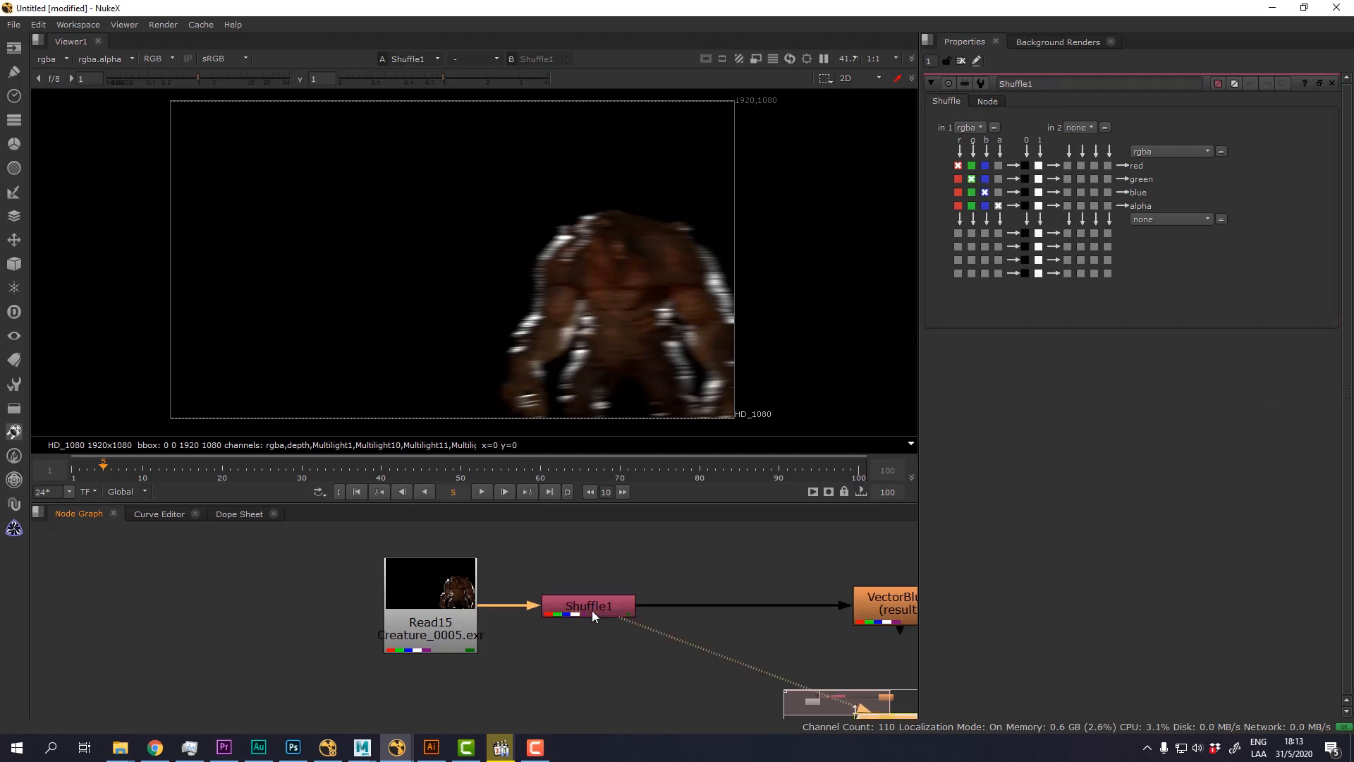
pyautogui.click(967, 127)
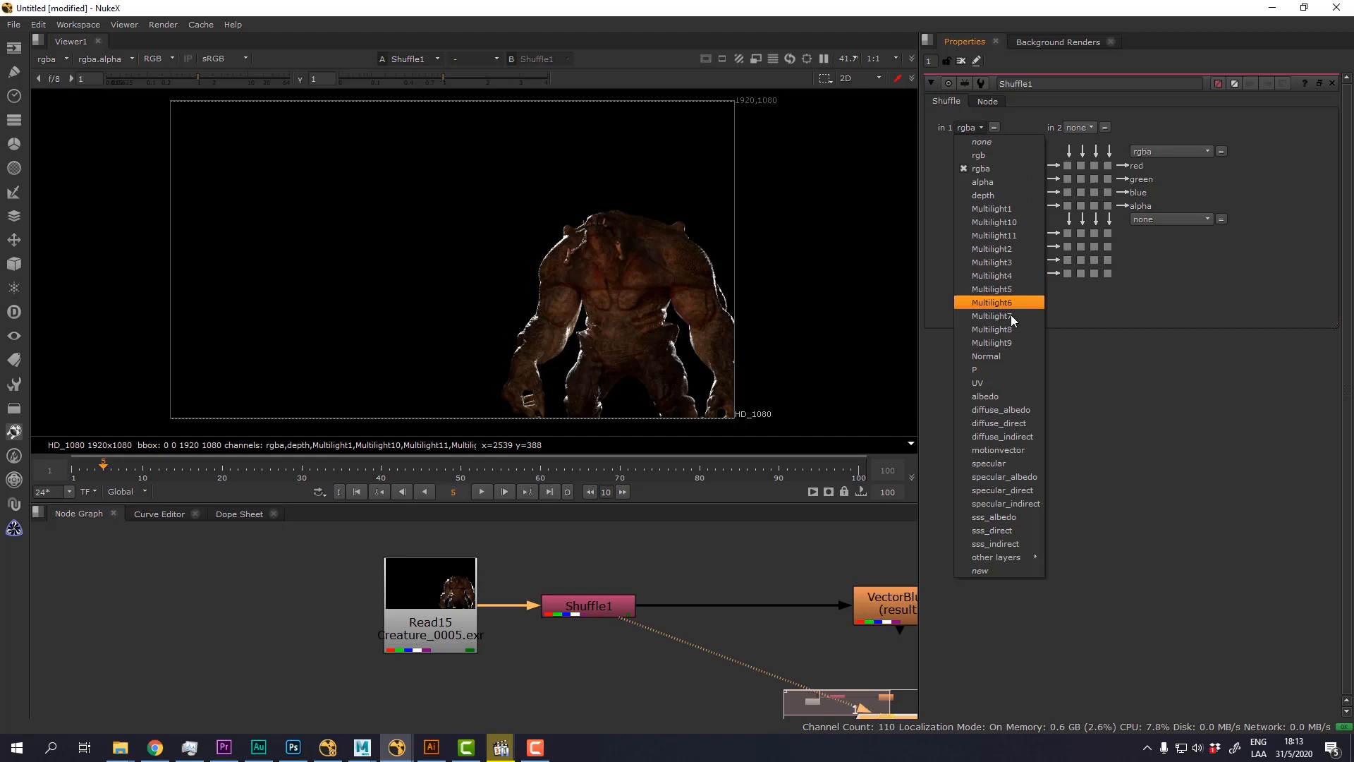
pyautogui.click(997, 449)
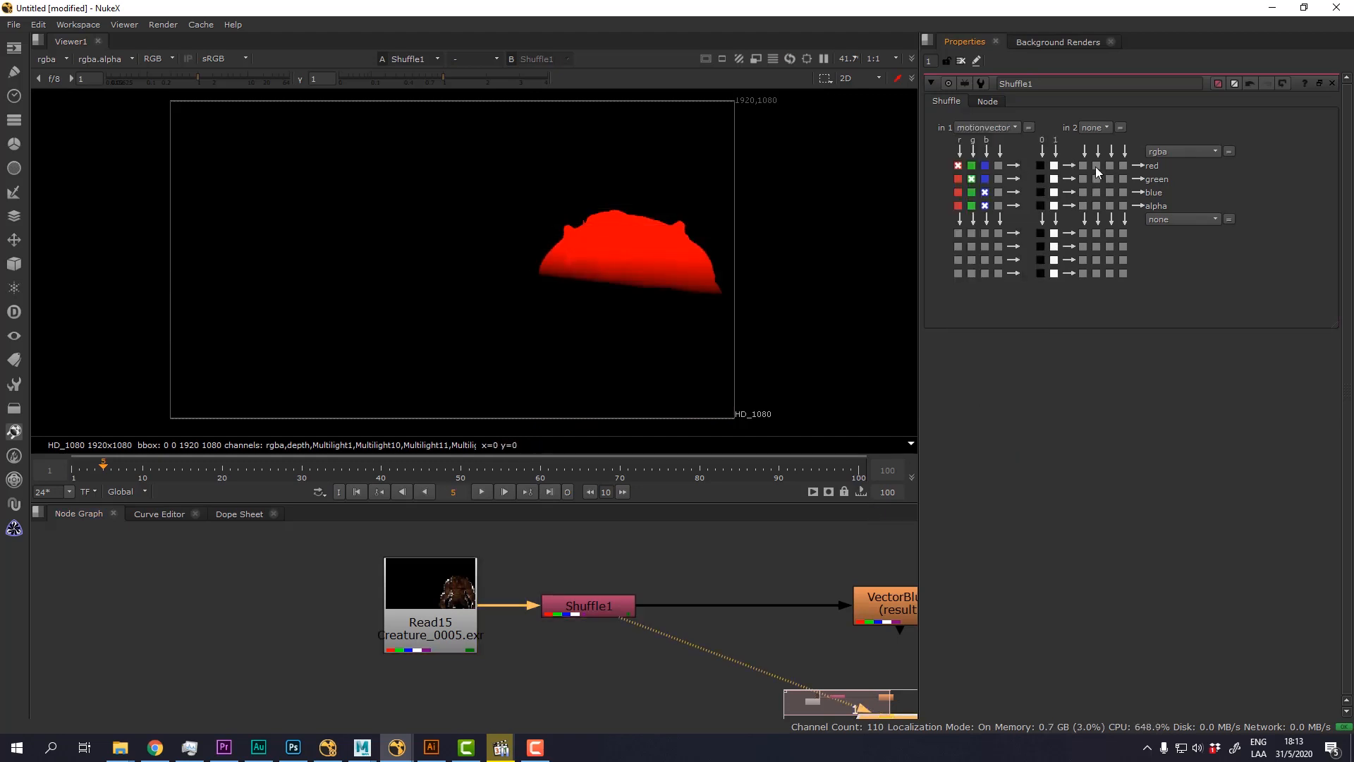
pyautogui.click(1215, 151)
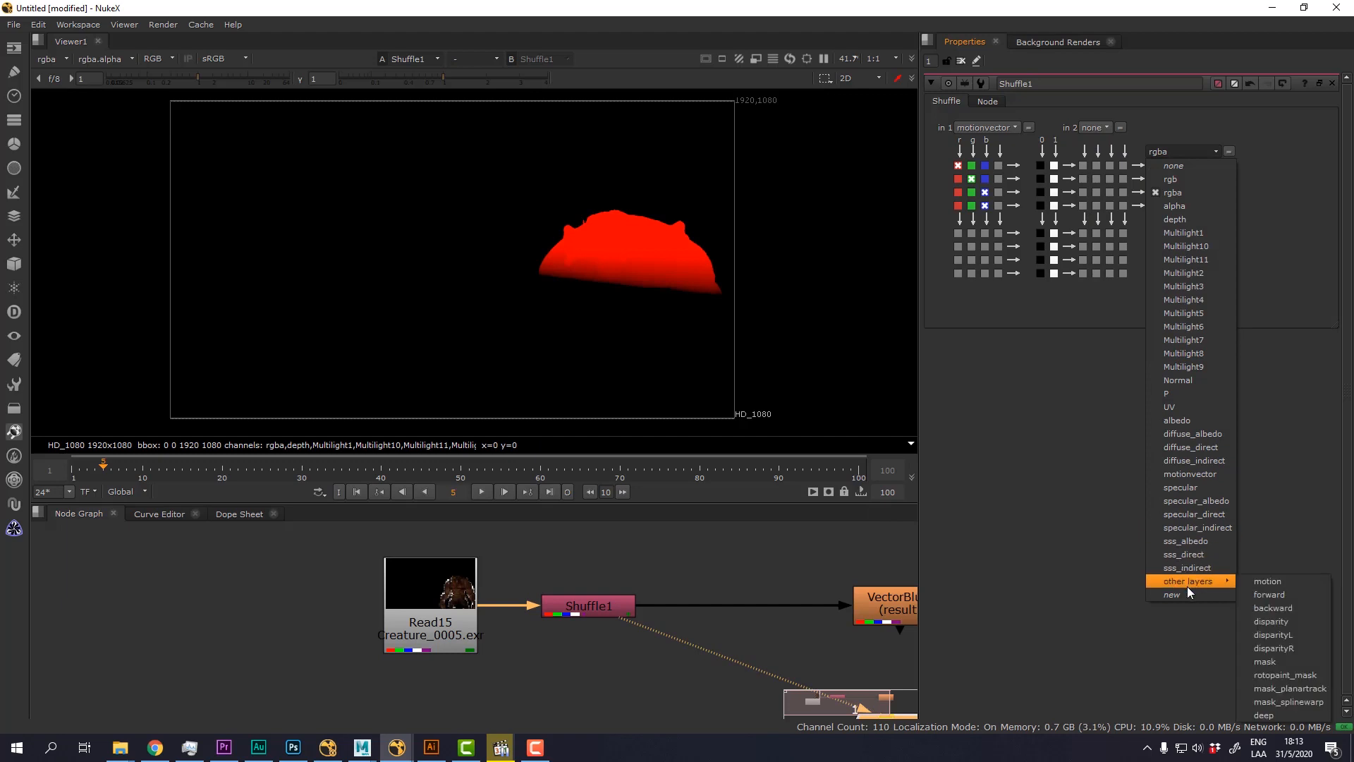
pyautogui.click(1170, 594)
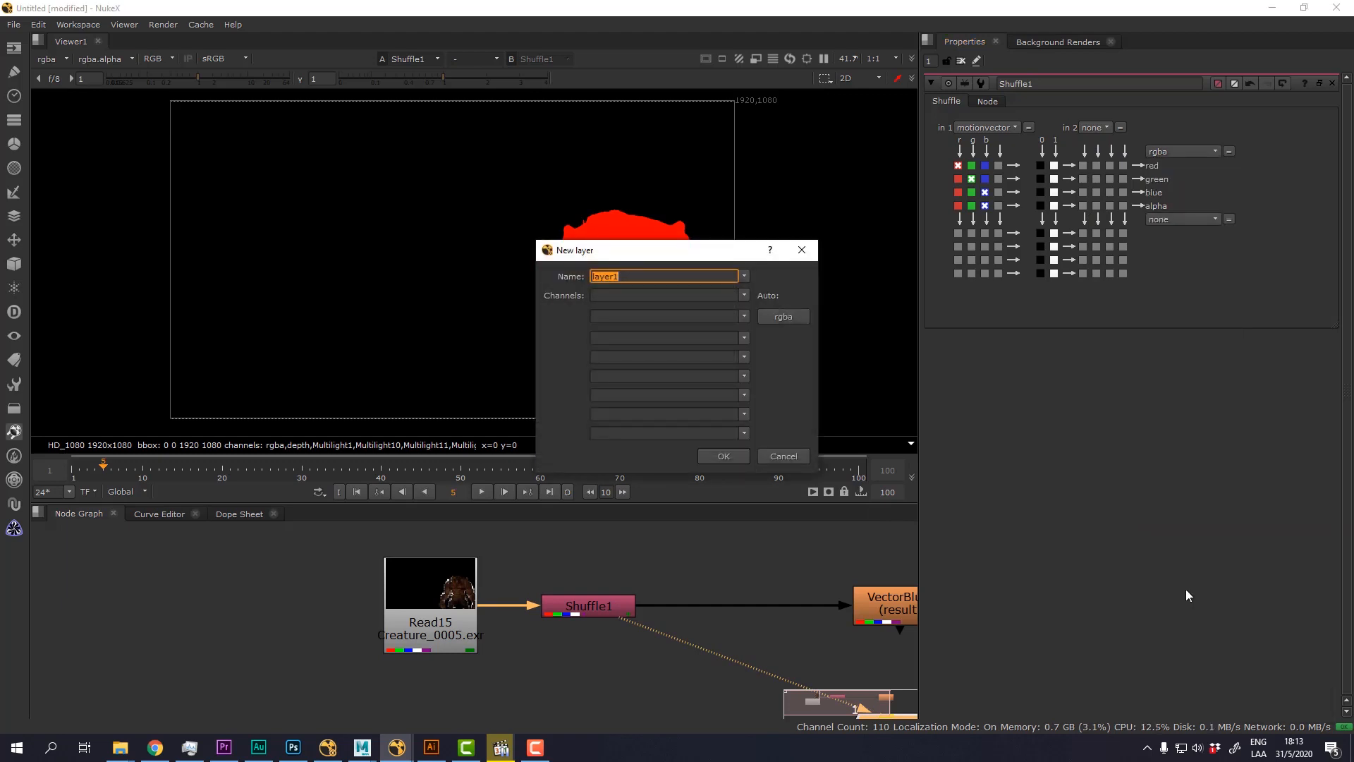
# Create the output layer 'motion' with forward.u, forward.v, backward.u and backward.v channels.
pyautogui.write('motion')
pyautogui.click(664, 316)
pyautogui.write('forward.v')
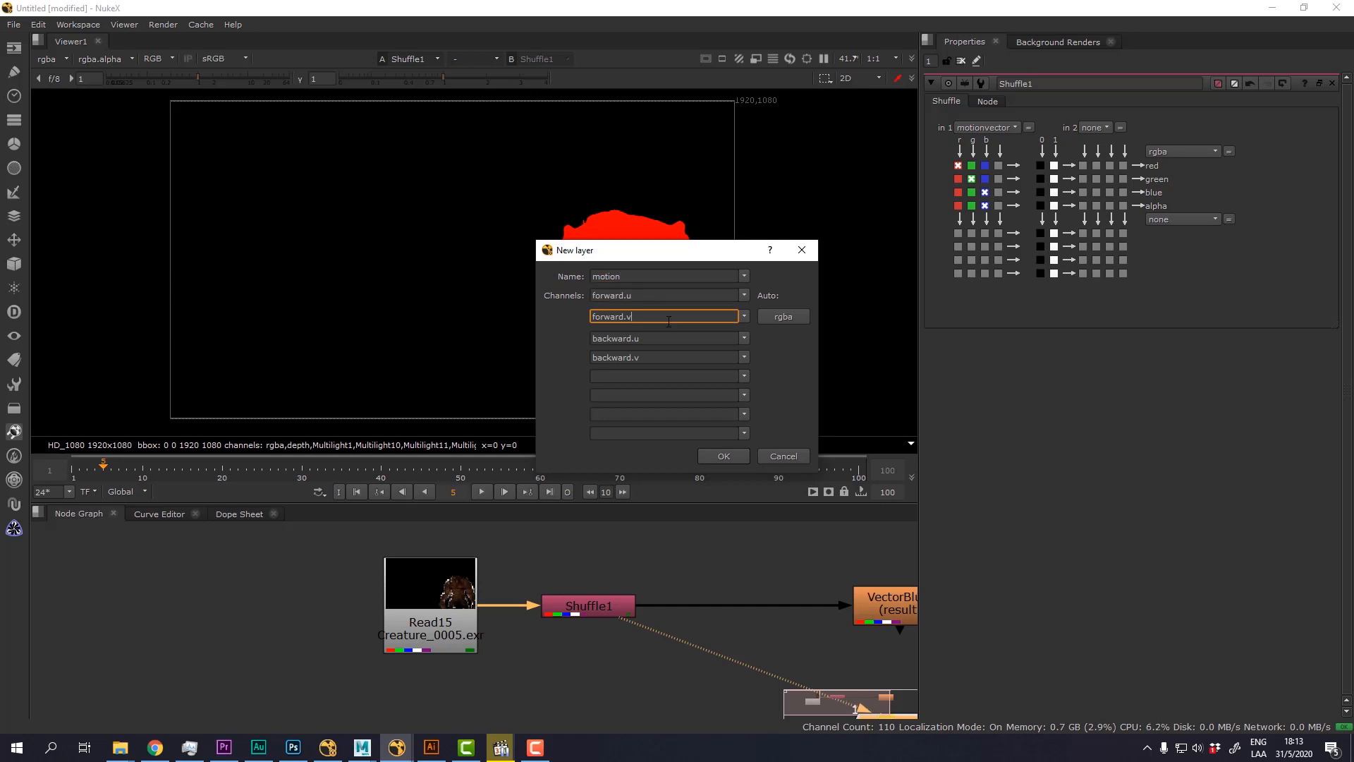
pyautogui.click(661, 356)
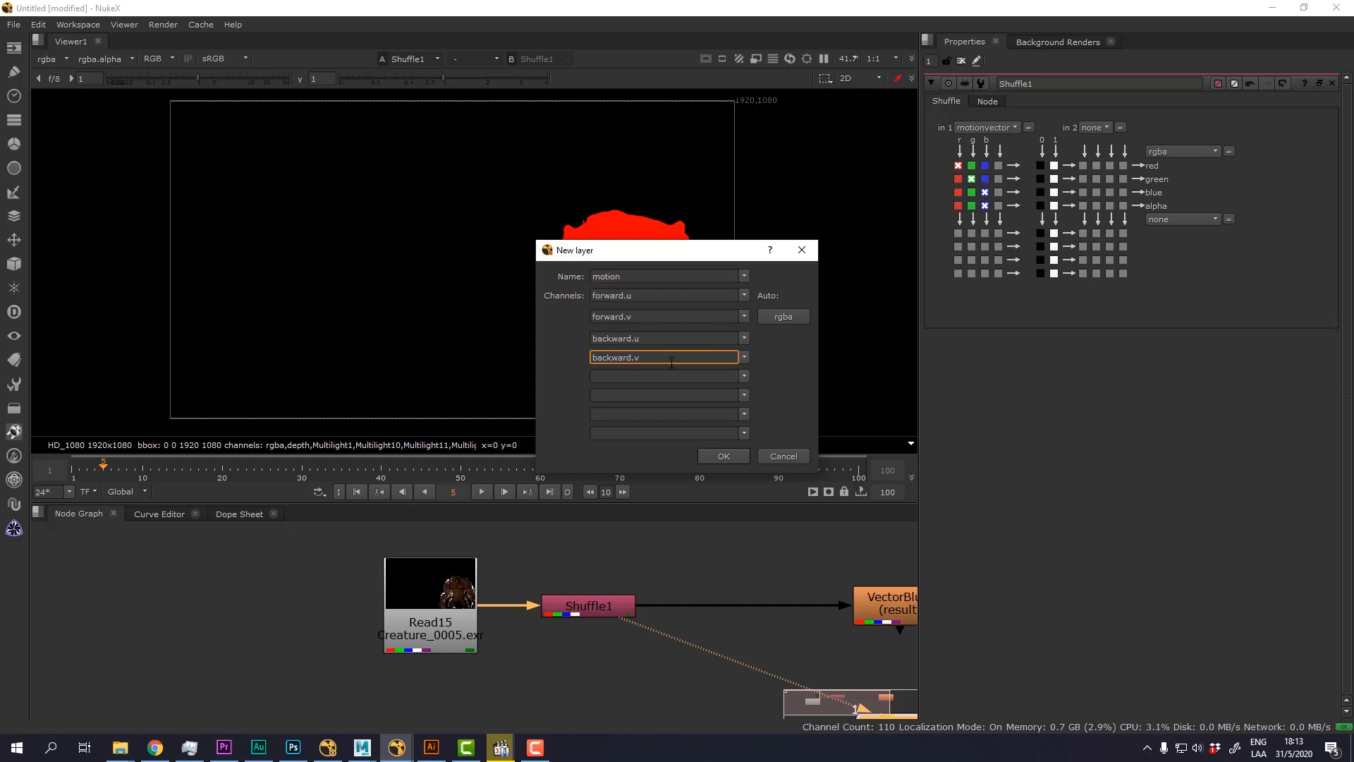
pyautogui.moveTo(672, 357)
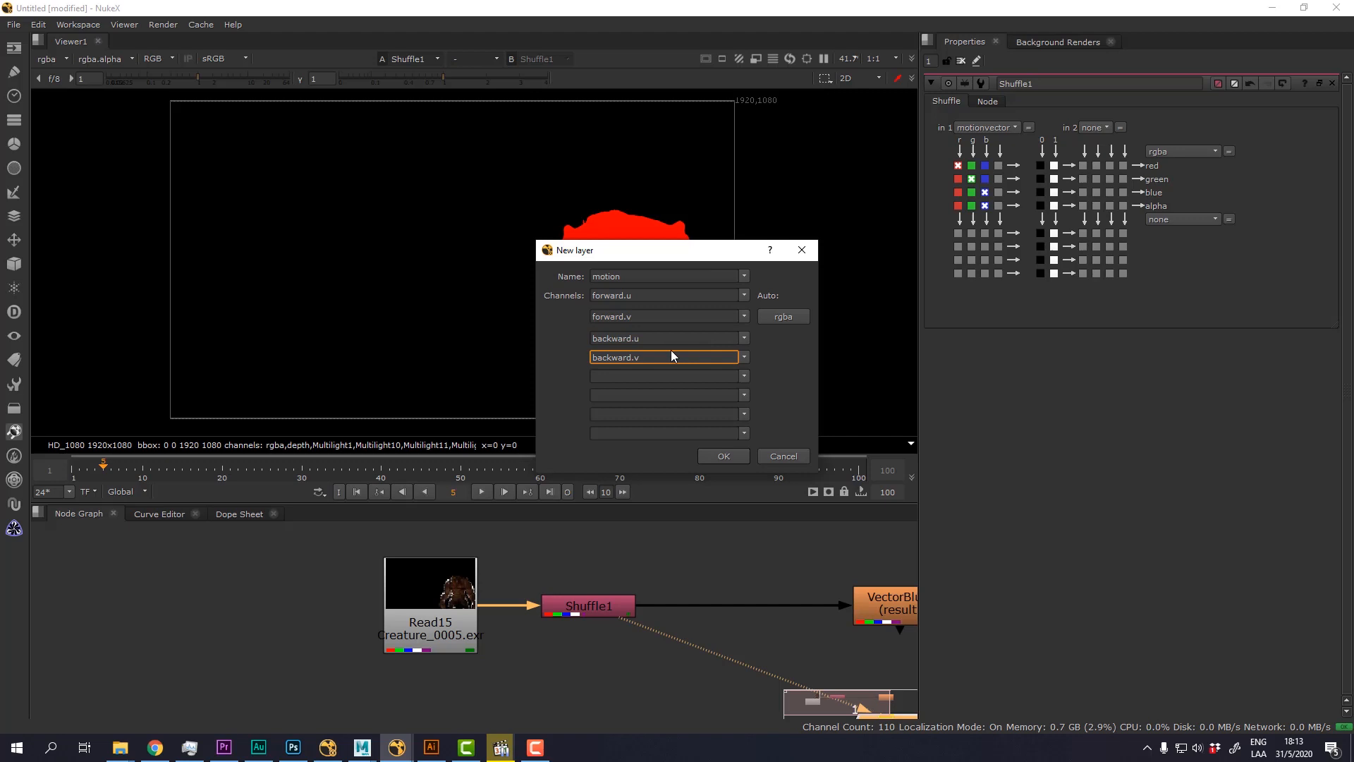
pyautogui.moveTo(719, 411)
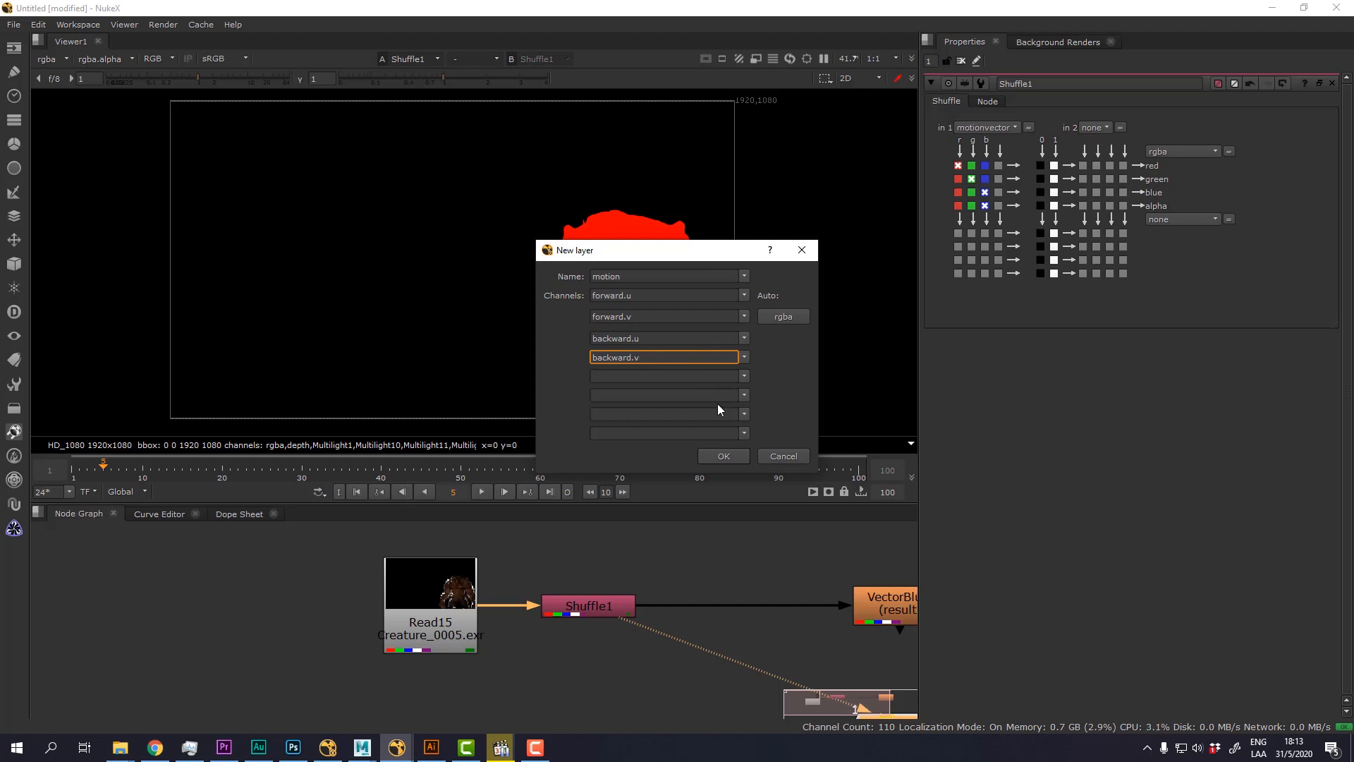
pyautogui.click(722, 456)
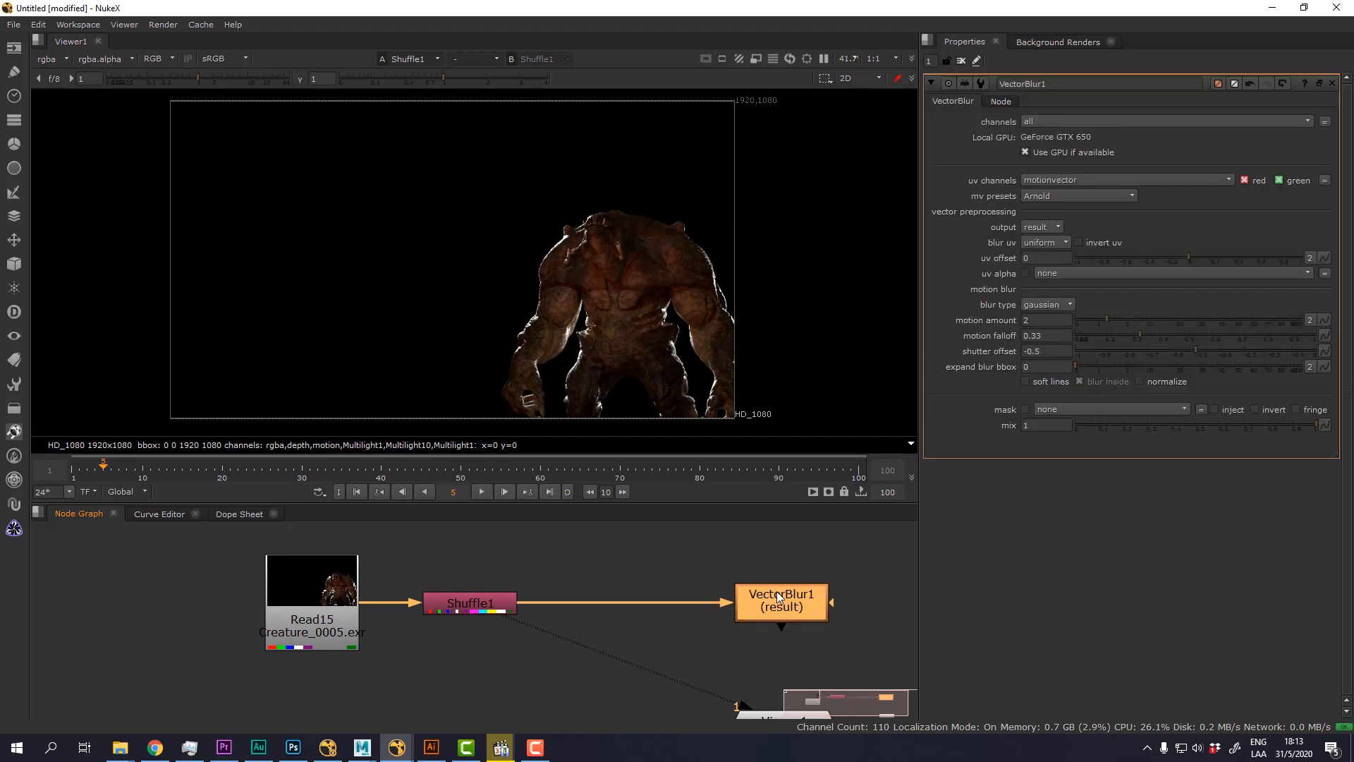
# Switch VectorBlur's uv channels to the new motion layer, giving vertical blur streaks.
pyautogui.click(780, 599)
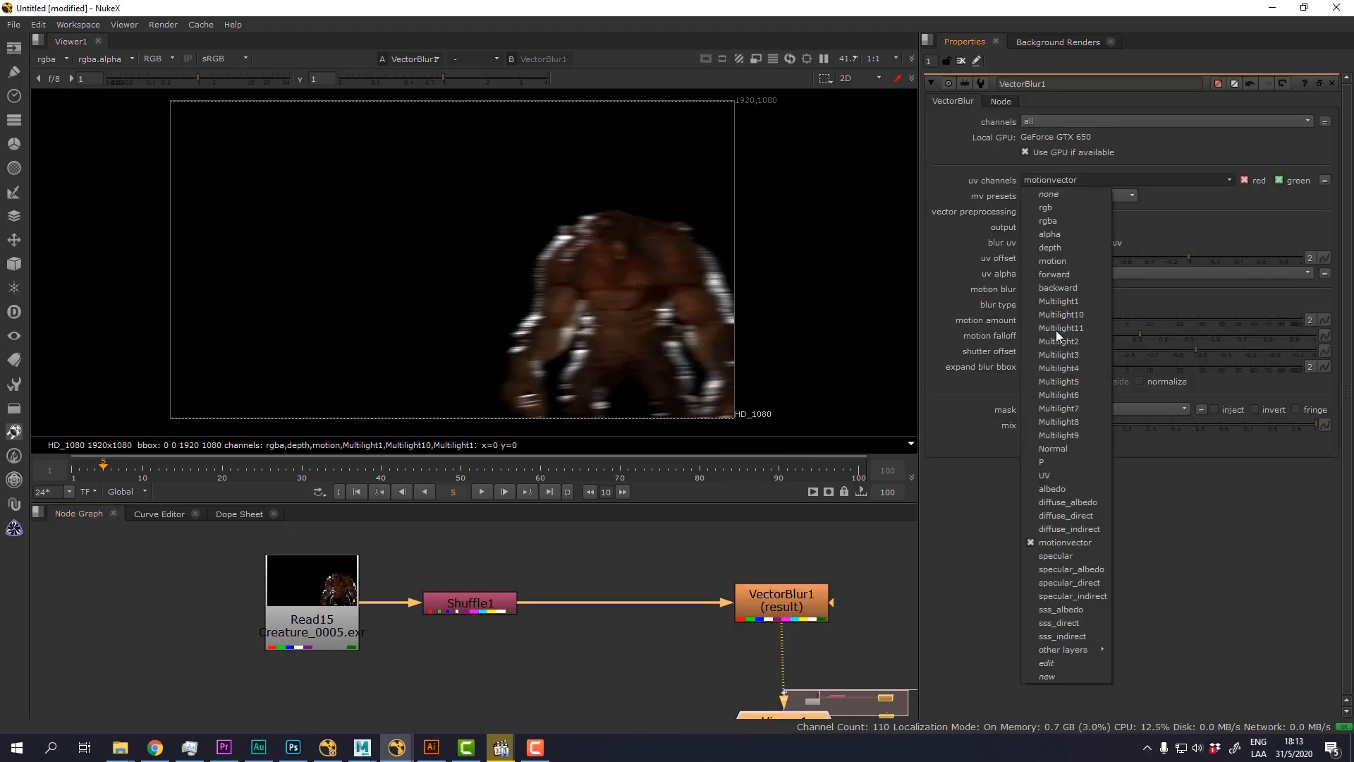
pyautogui.moveTo(1052, 260)
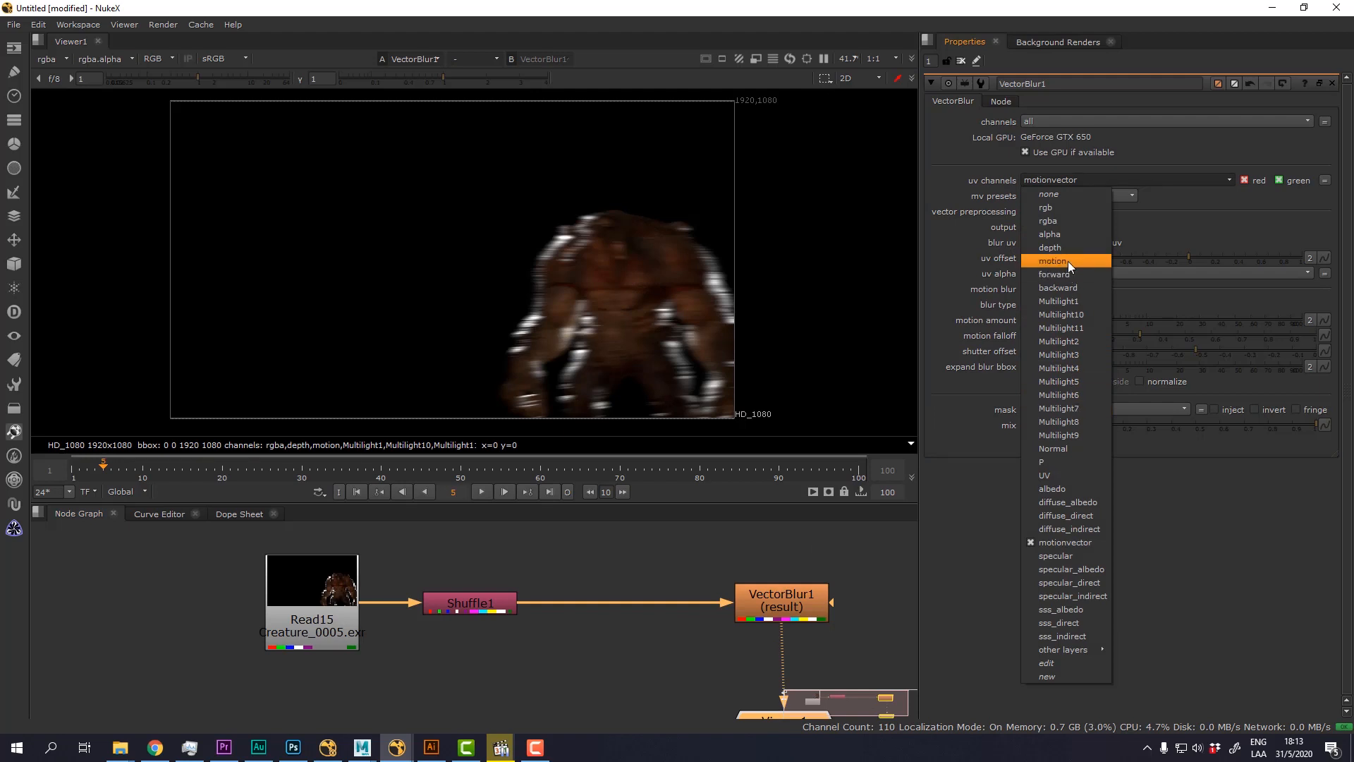
pyautogui.click(1053, 261)
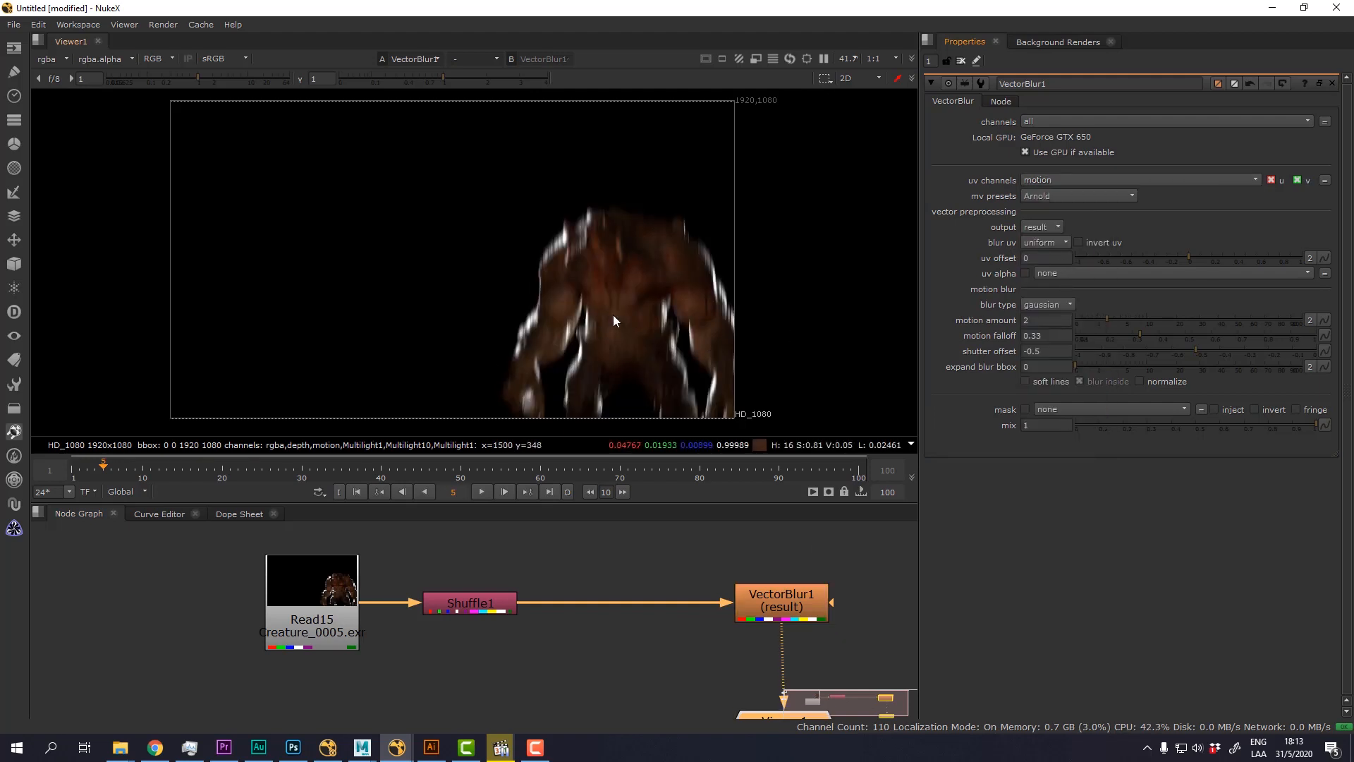
pyautogui.click(214, 469)
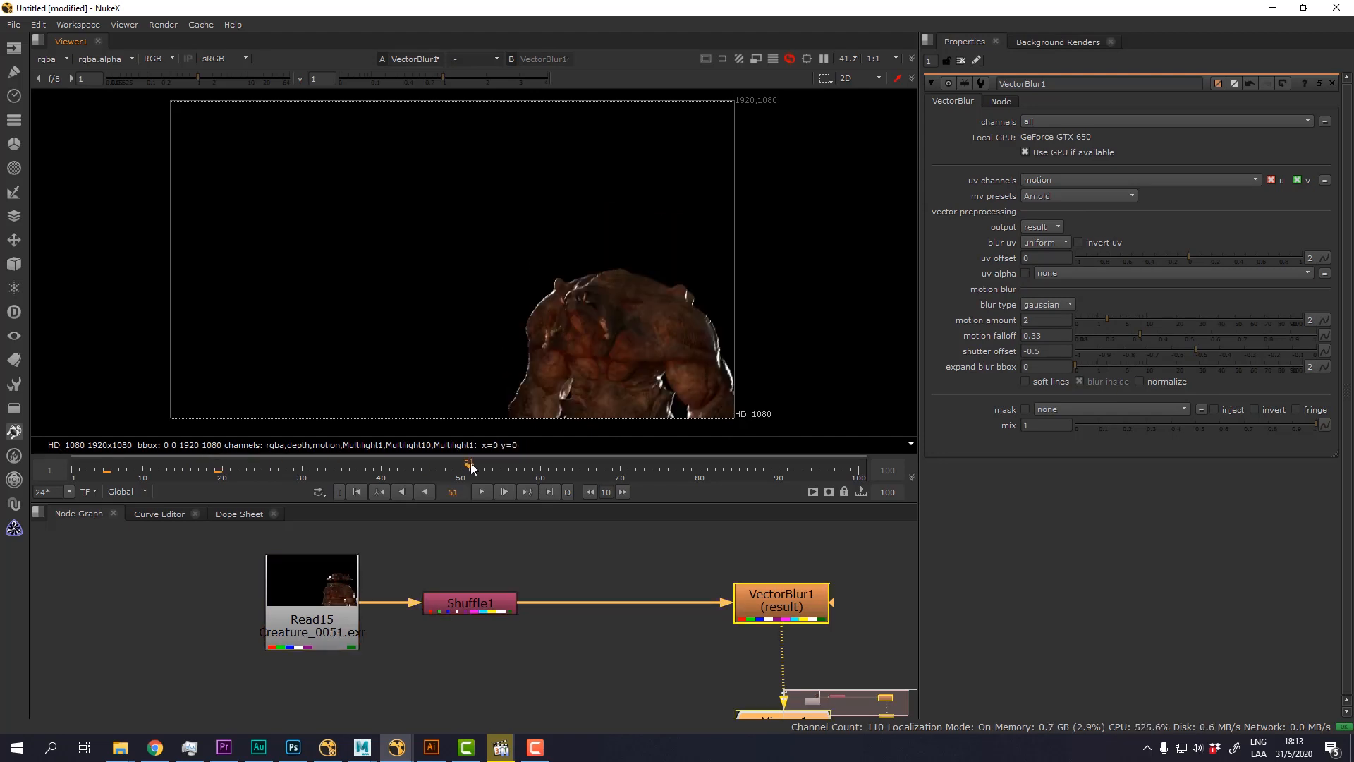
# Check the blur at frames 51 and 71, then minimise NukeX to show the Maya scene.
pyautogui.click(311, 584)
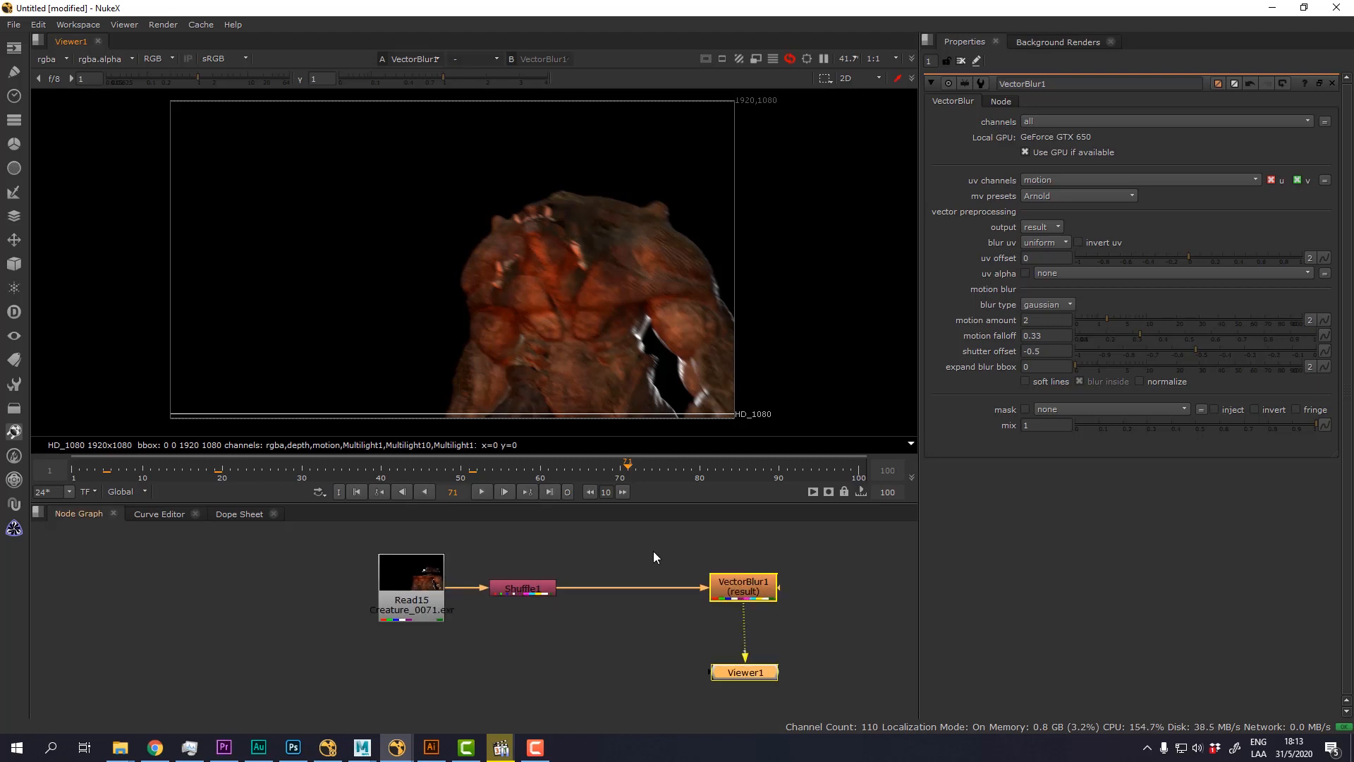
pyautogui.click(411, 587)
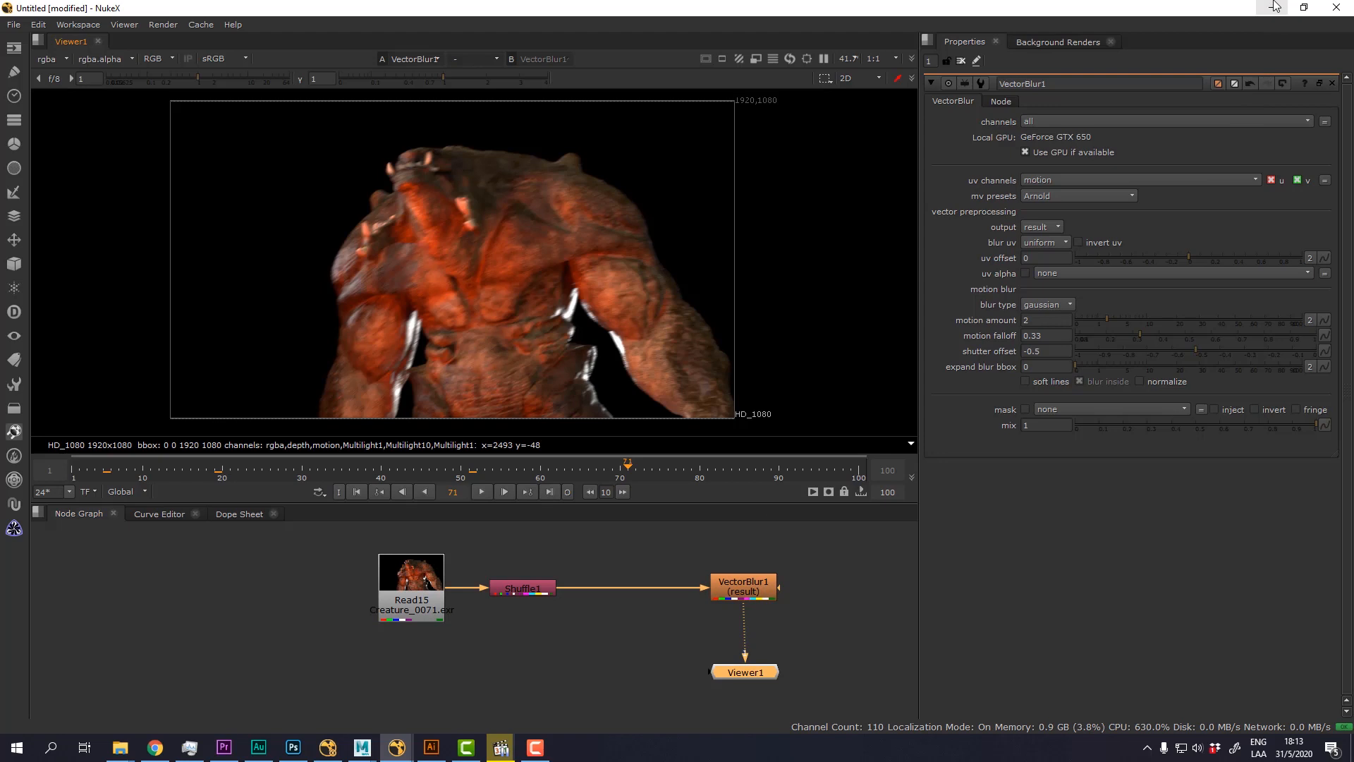
pyautogui.click(257, 747)
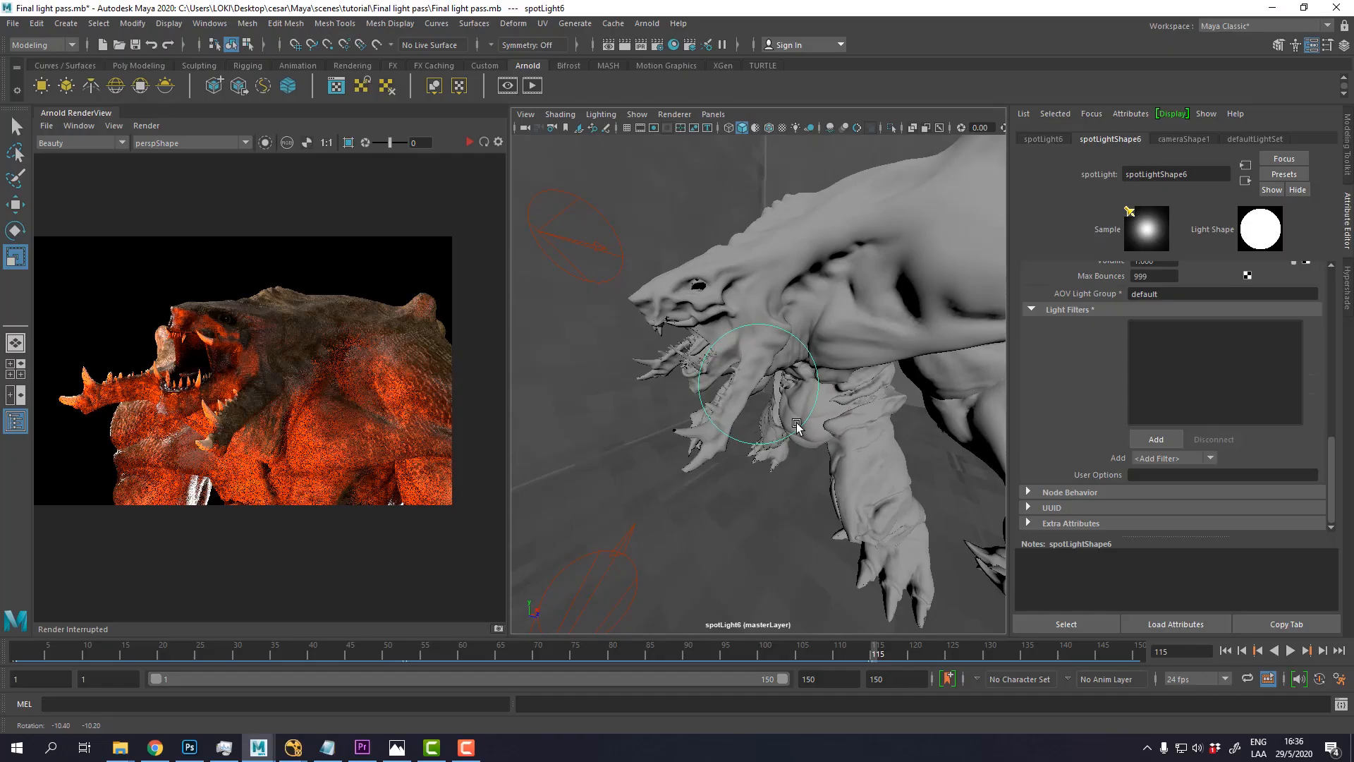